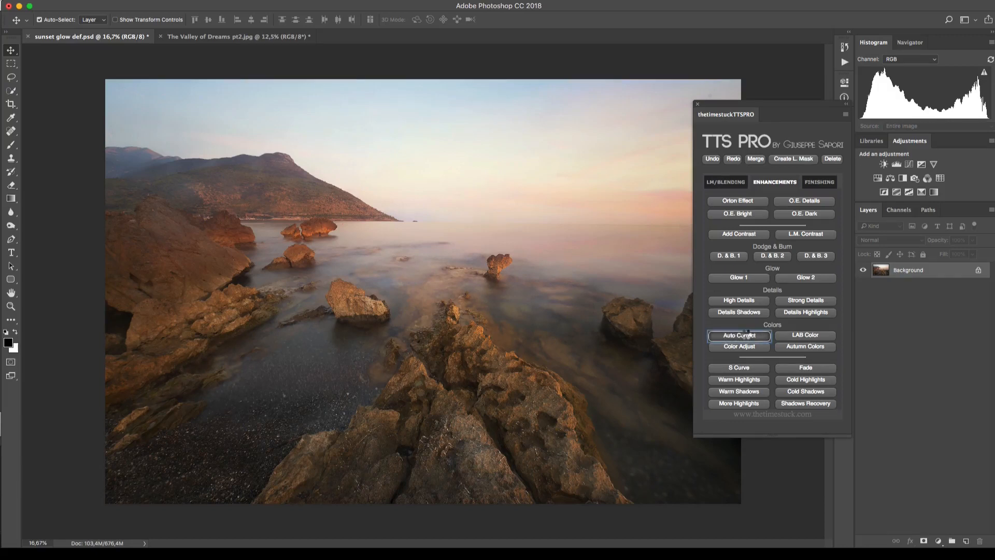
Step: Apply TTS Pro Auto Correct to neutralize the seascape's warm orange cast
left_click(738, 335)
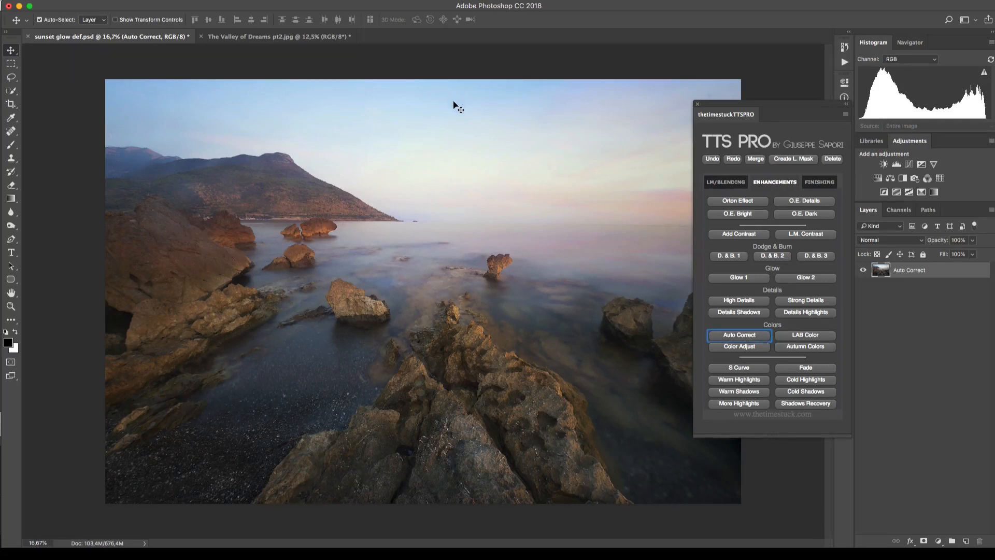
mouse_move(466, 121)
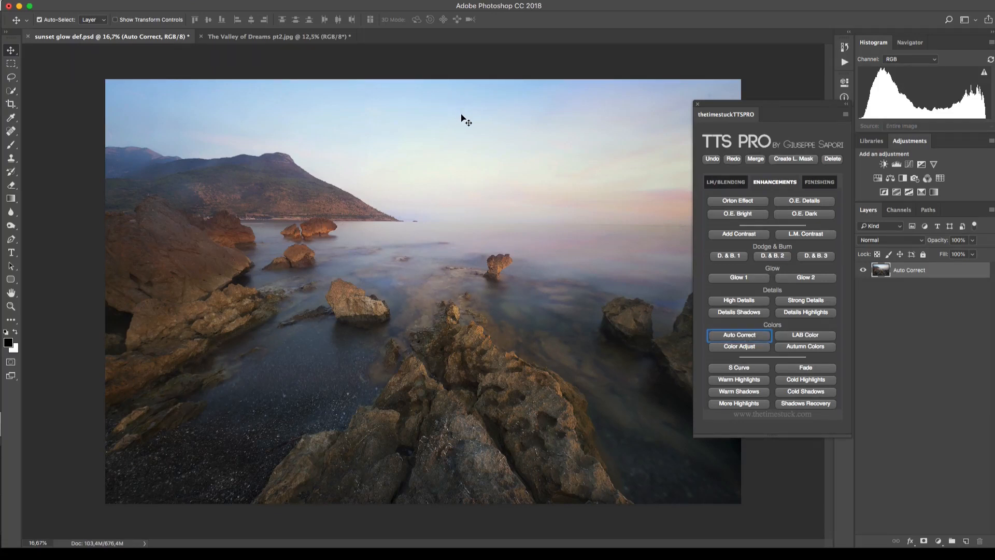
mouse_move(886, 292)
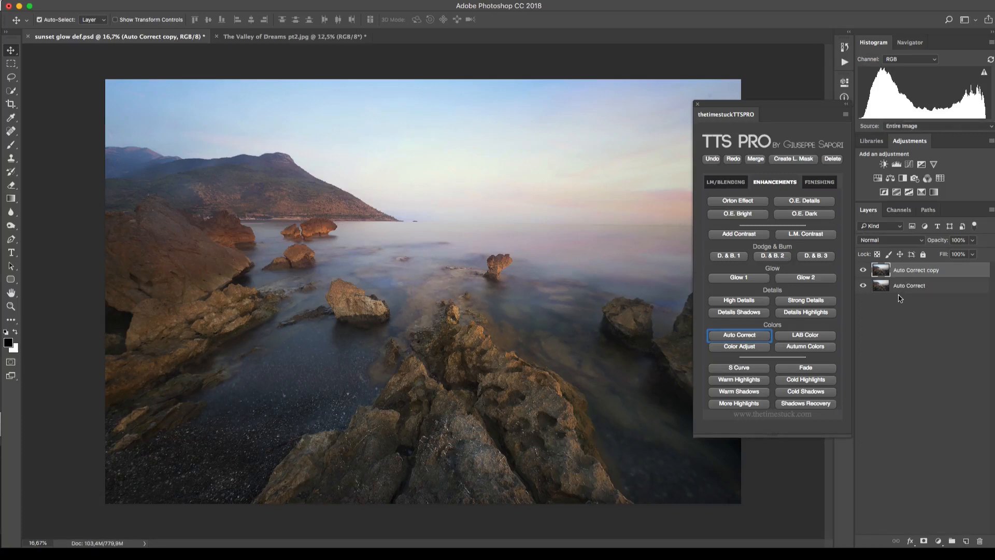
Step: Add a TTS Pro Color Adjust layer in Luminosity mode over the seascape
left_click(738, 346)
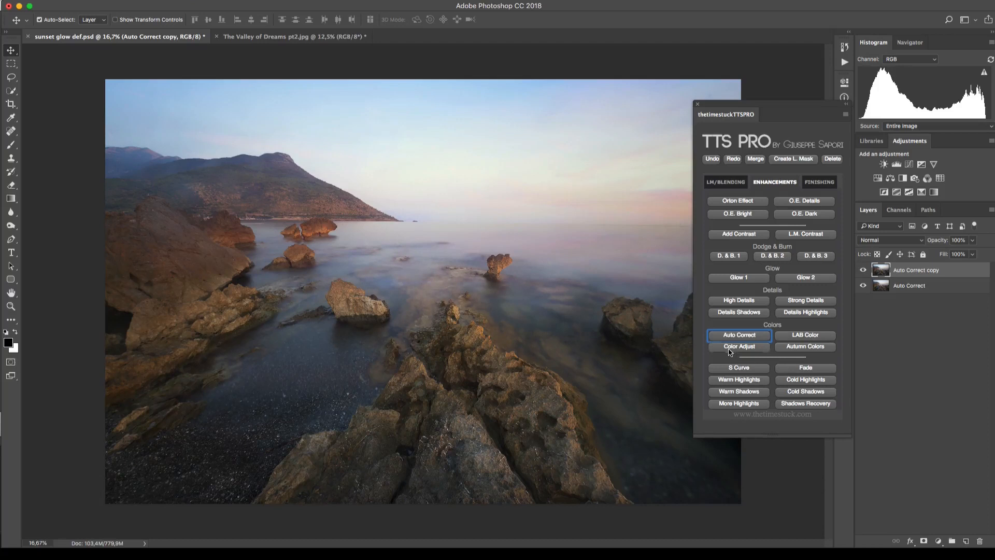
left_click(738, 347)
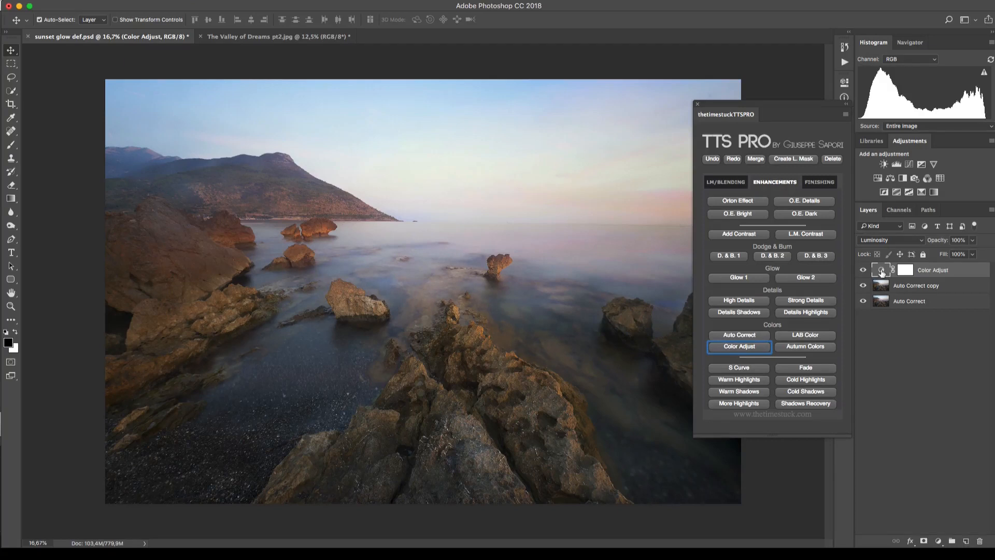
left_click(881, 269)
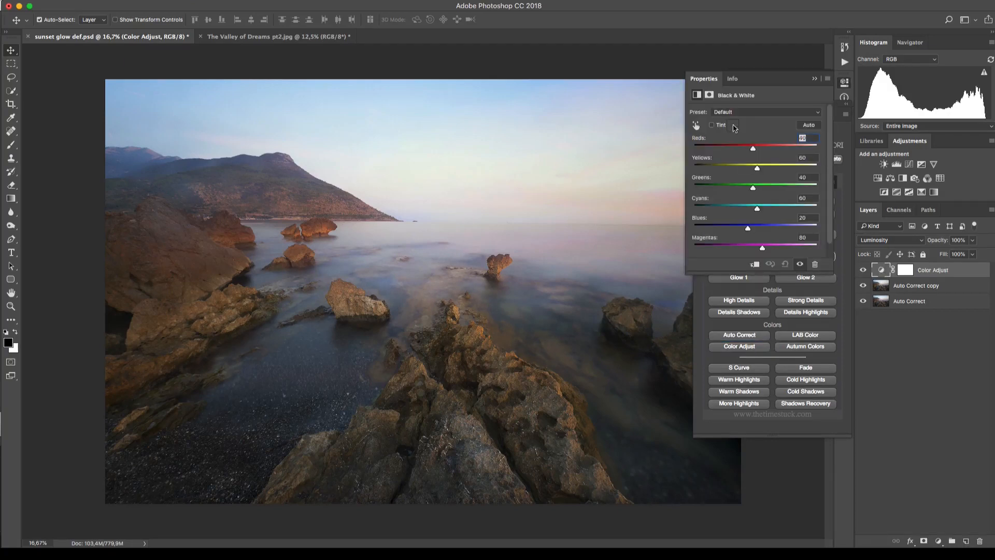
mouse_move(754, 150)
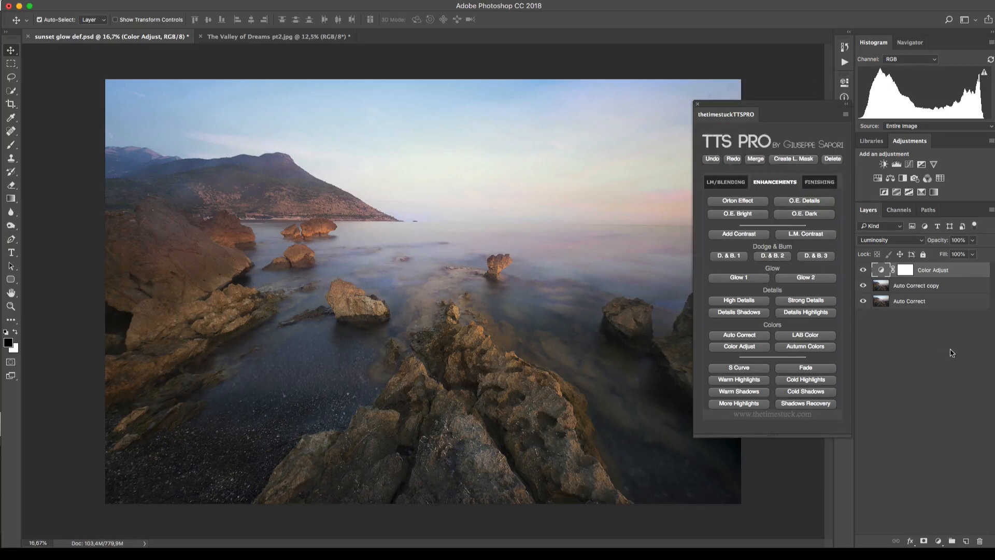
mouse_move(904, 342)
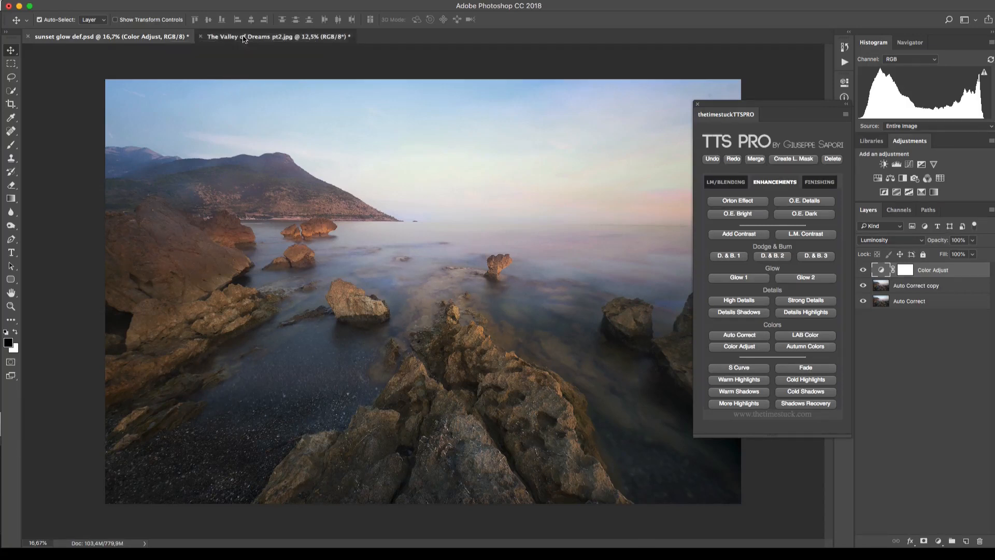
Step: On the Valley of Dreams waterfall photo, apply Autumn Colors at 90% opacity
left_click(277, 36)
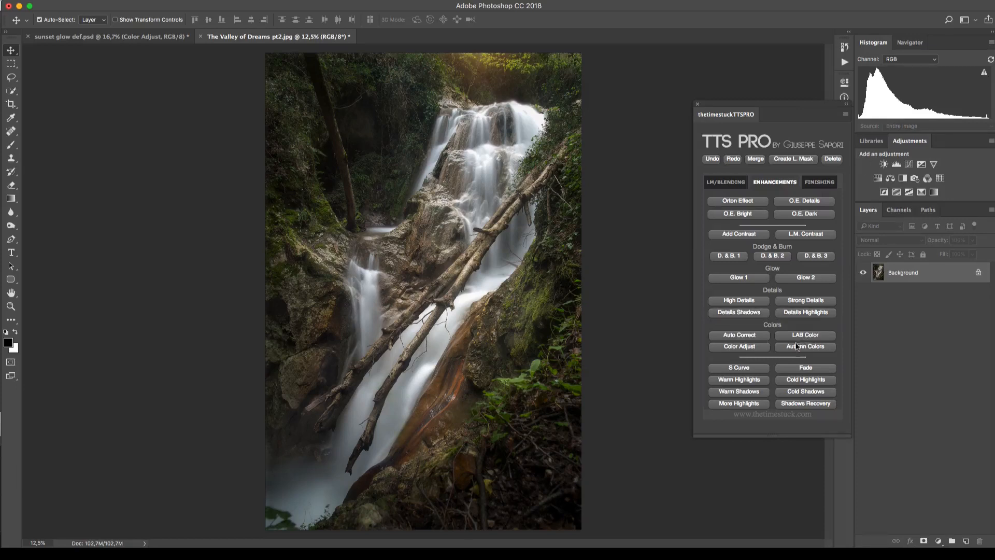
left_click(805, 346)
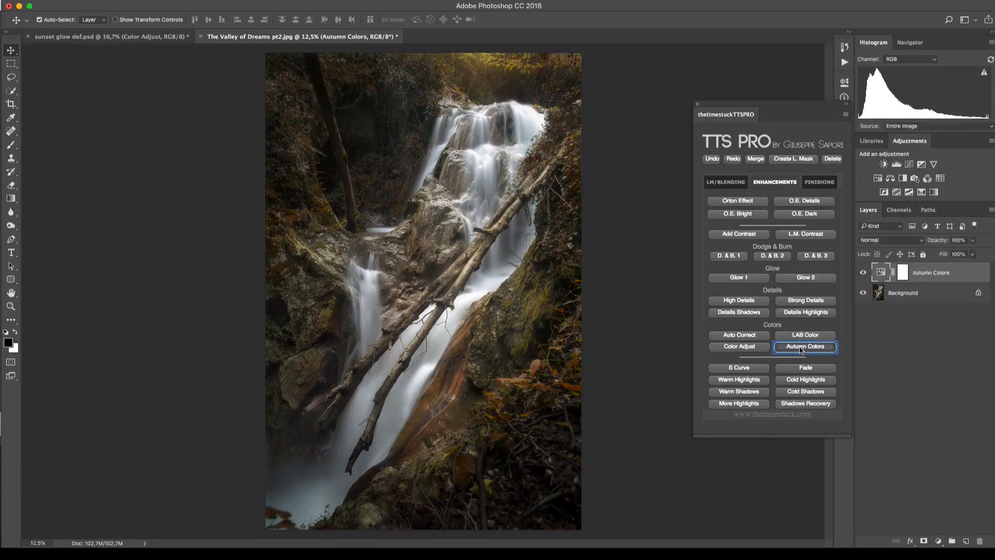
left_click(805, 345)
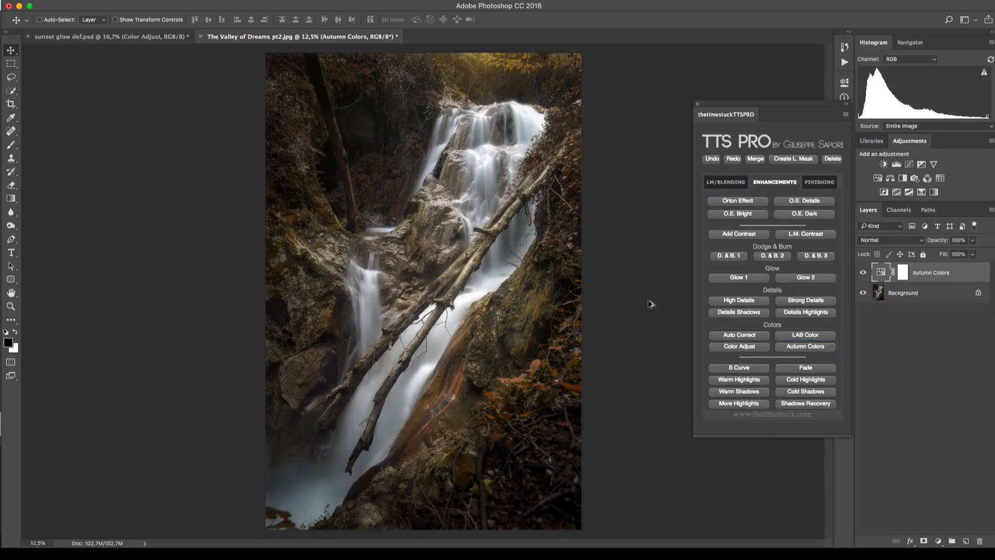
mouse_move(975, 241)
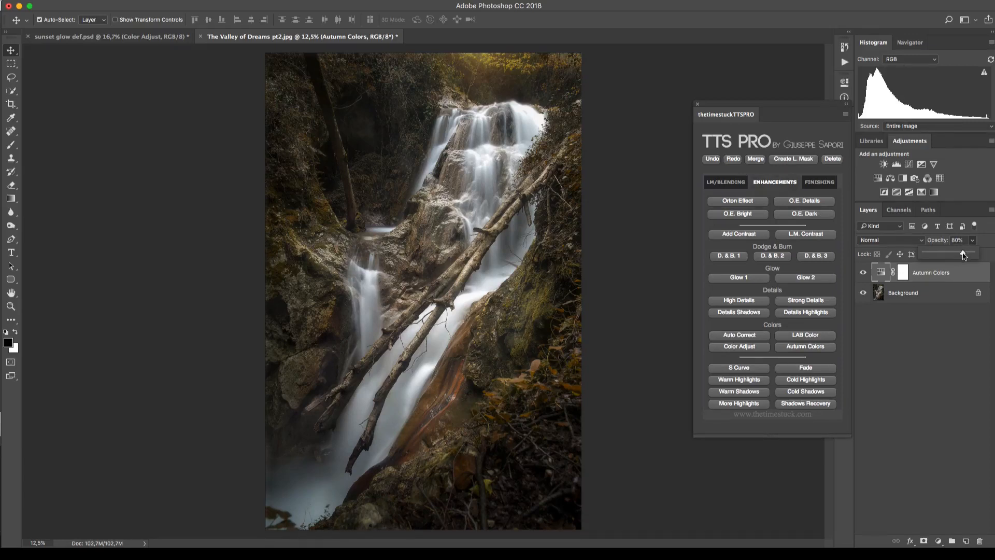
mouse_move(643, 341)
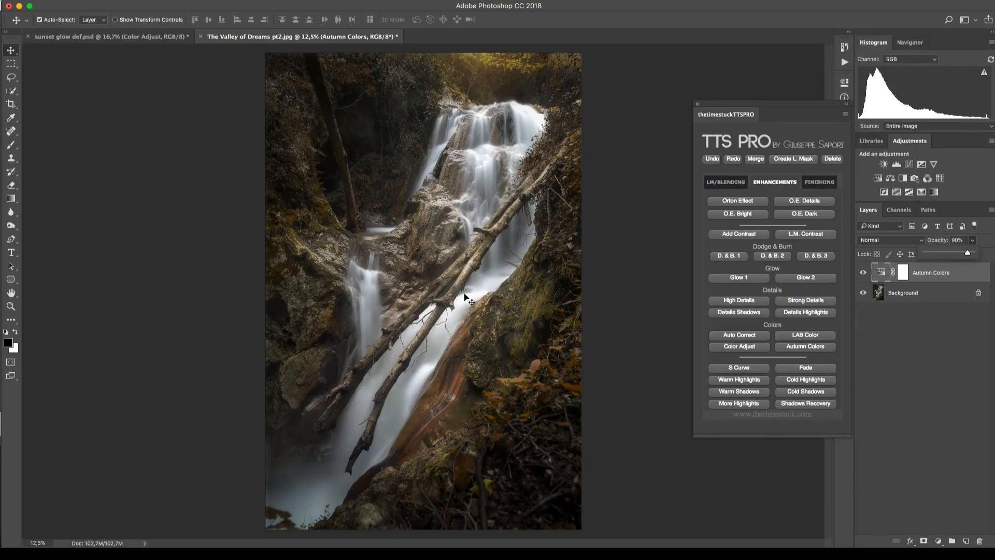
mouse_move(665, 242)
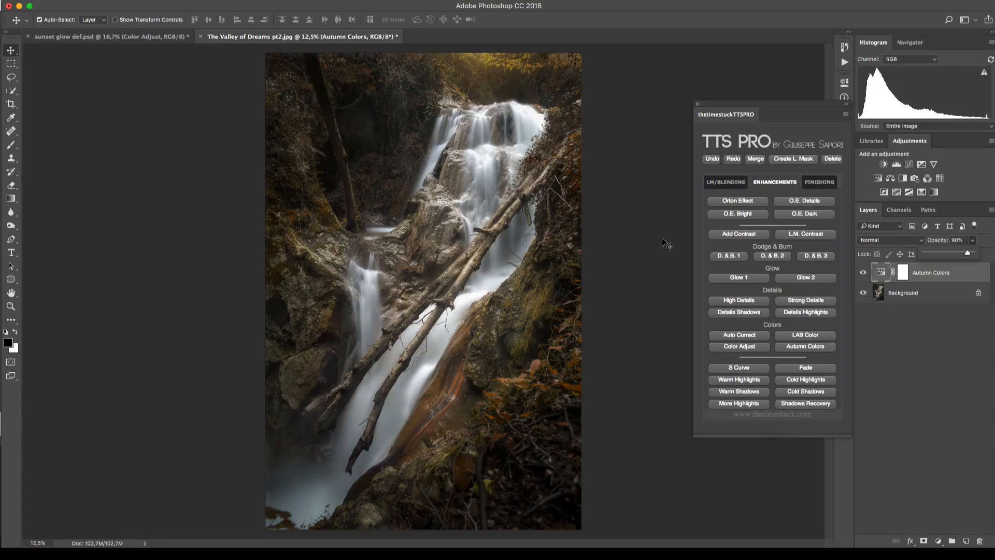
Step: Apply LAB Color with the image flattened, then add a Black & White group
left_click(805, 335)
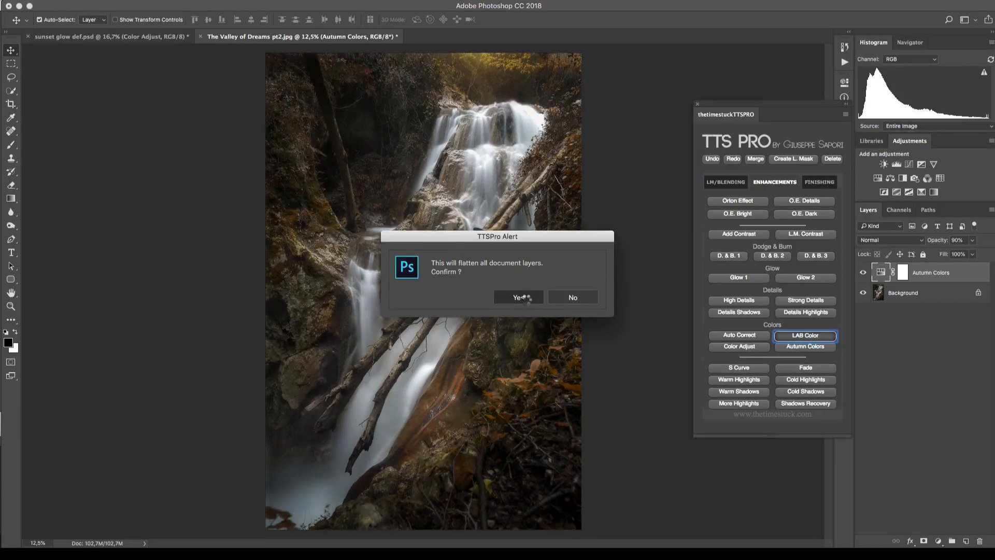
left_click(516, 297)
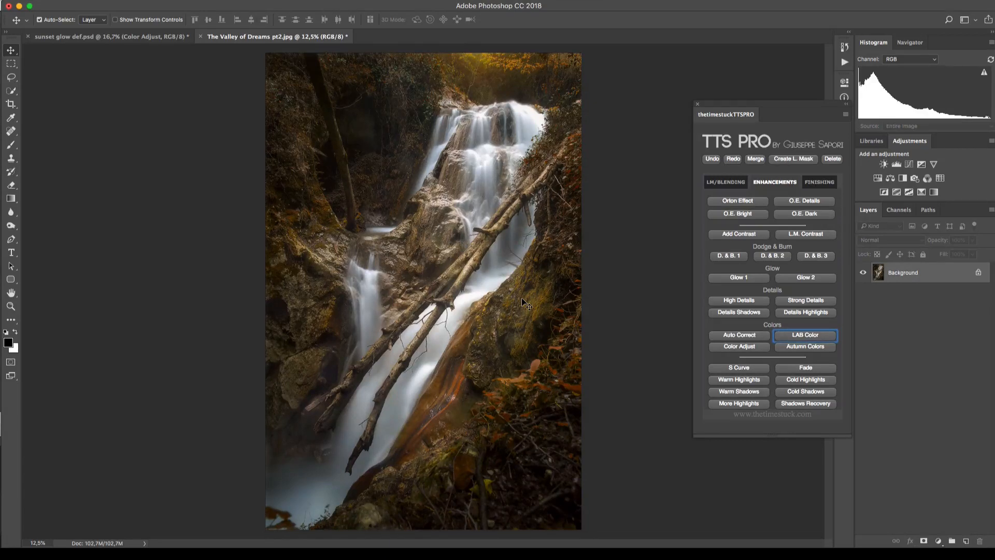
mouse_move(619, 167)
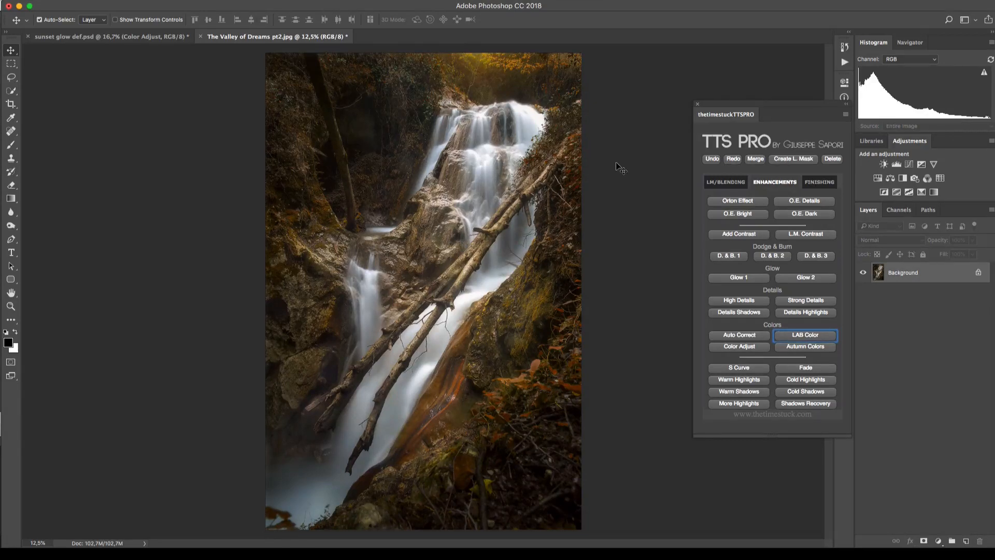
mouse_move(657, 164)
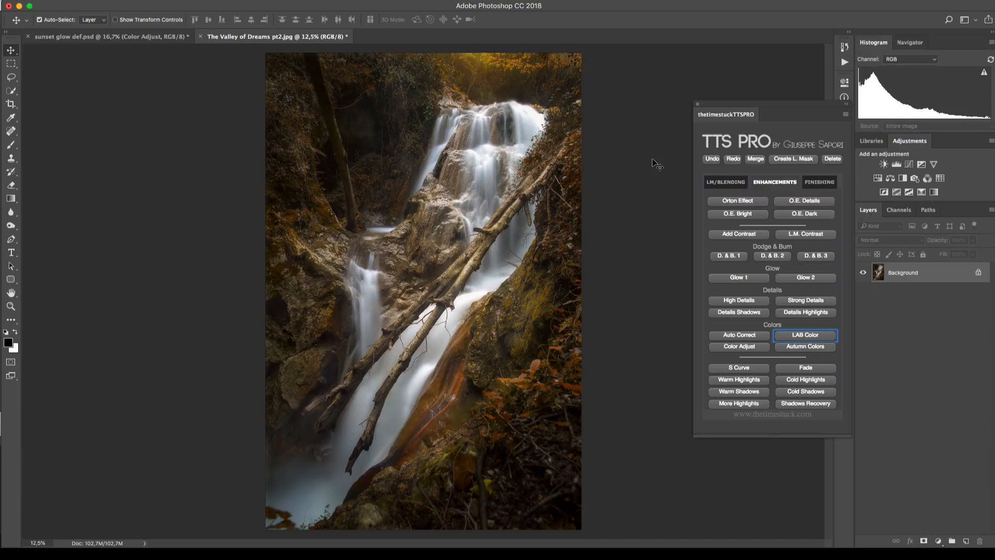
mouse_move(849, 186)
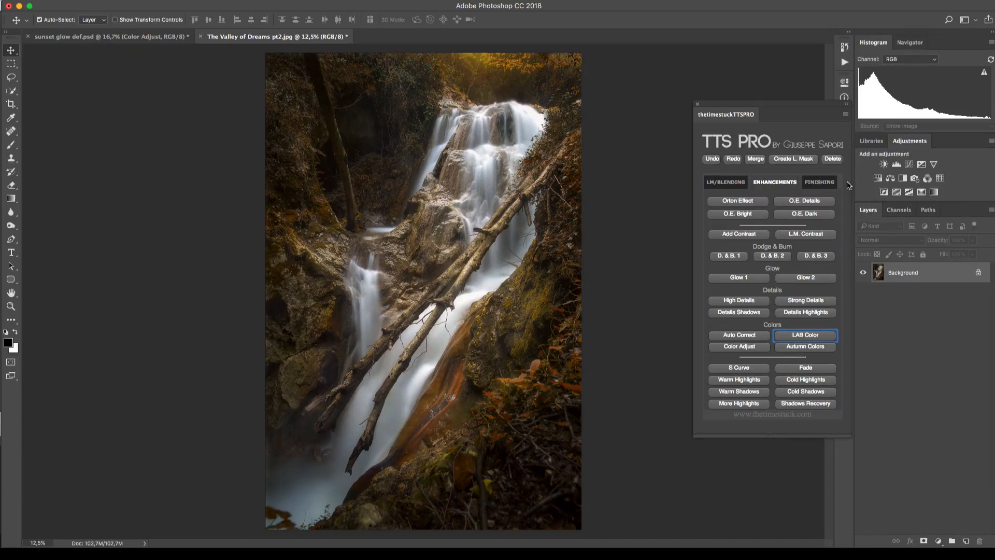
left_click(819, 182)
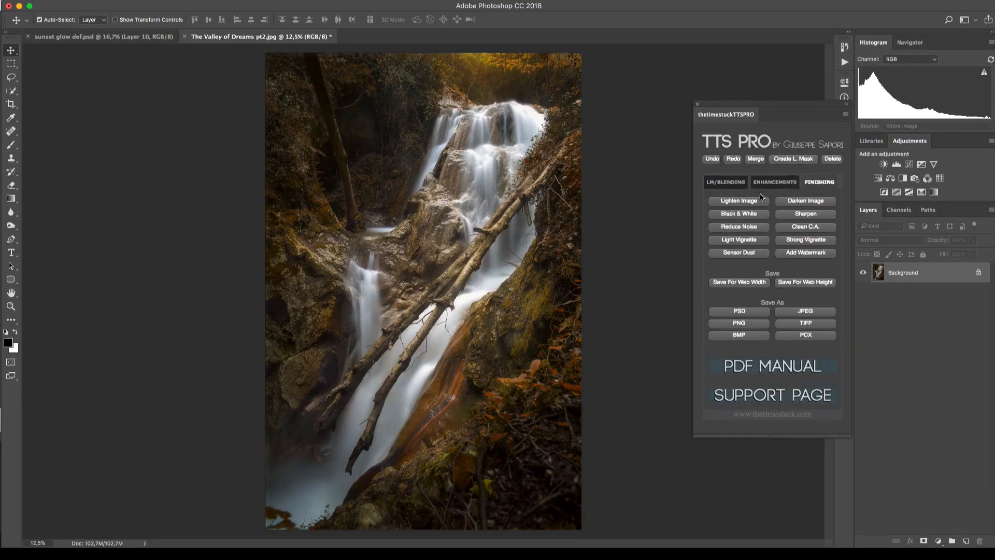
left_click(738, 213)
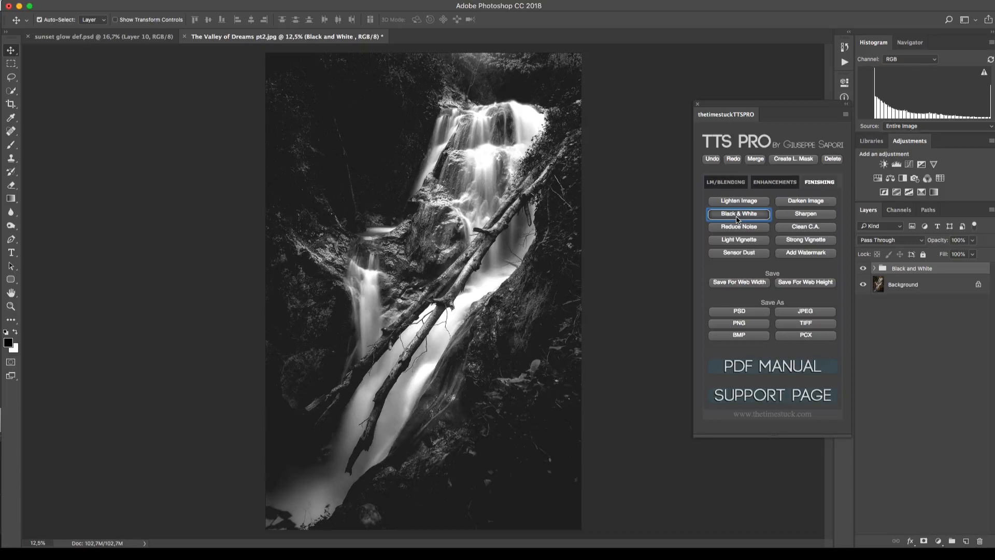